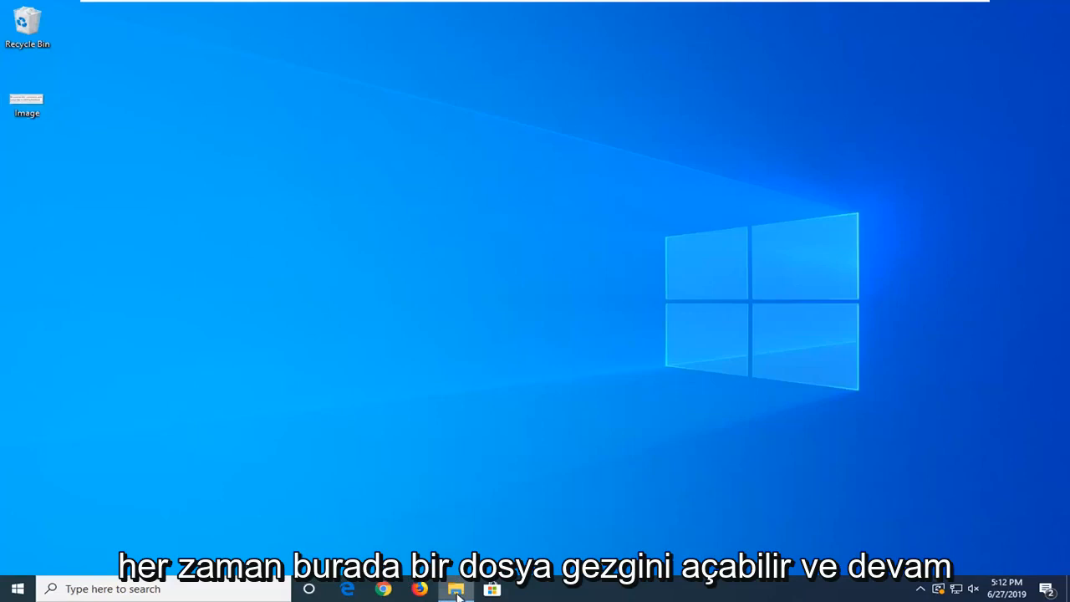
Navigate File Explorer to C:\Users, showing the MDTech and Public folders
click(455, 589)
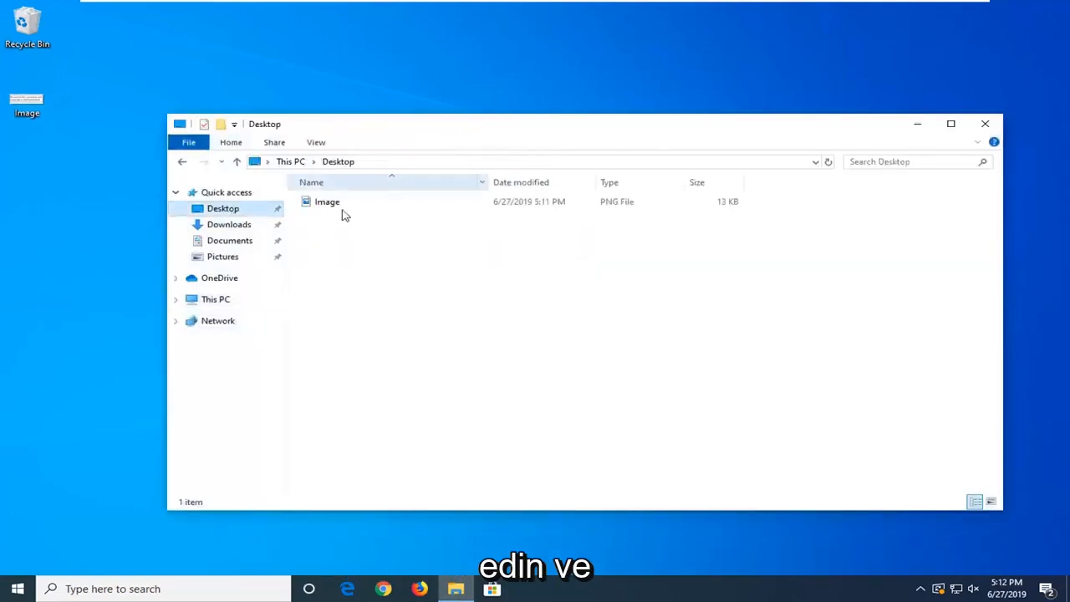
click(228, 224)
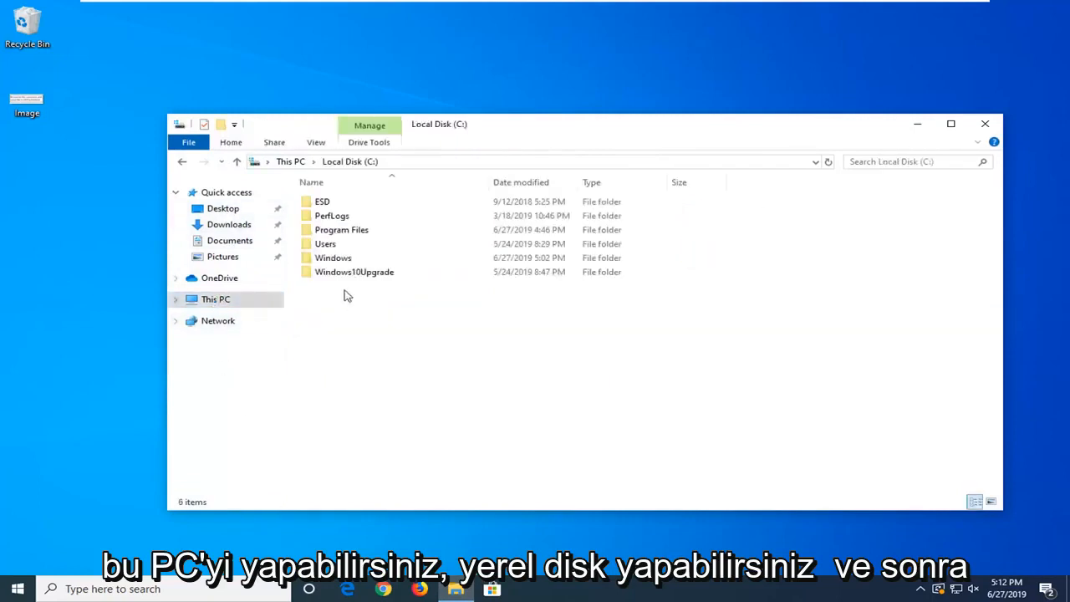
double_click(324, 244)
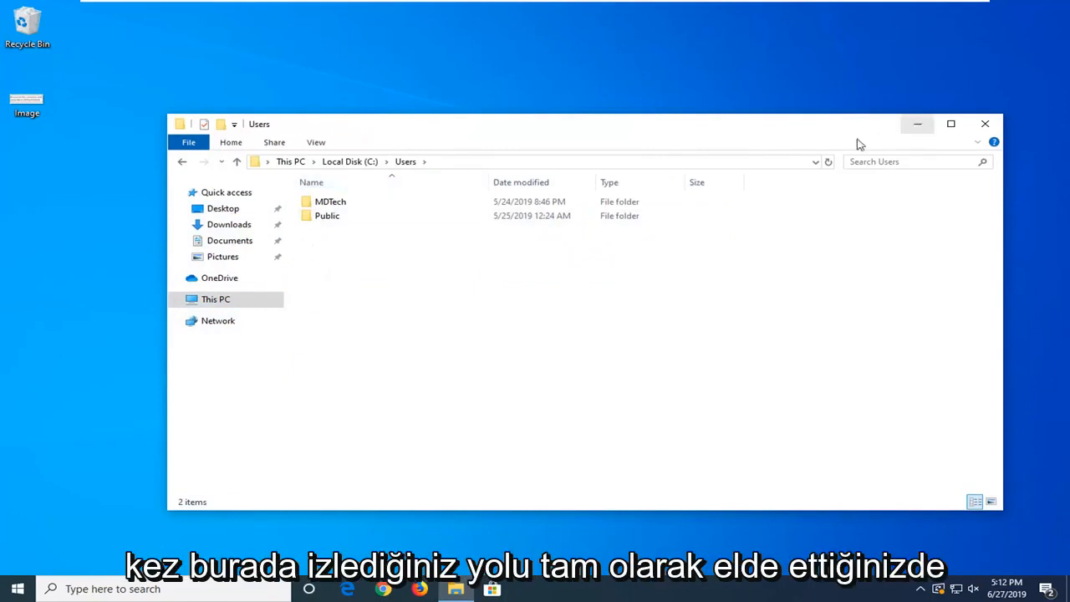
mouse_move(794, 125)
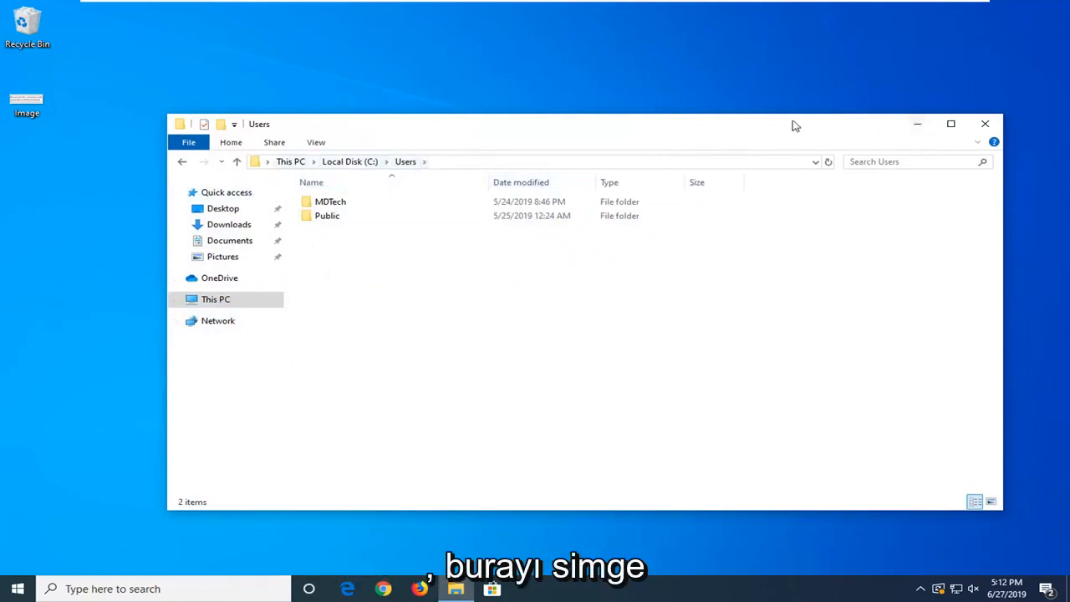
Search 'cmd' from Start to launch an administrator Command Prompt
click(17, 589)
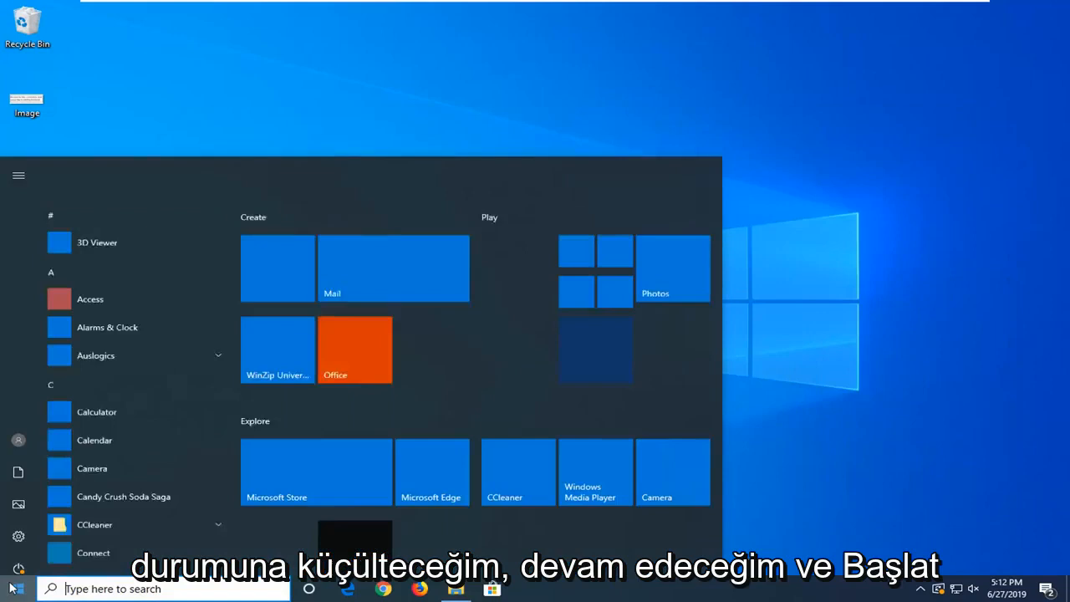
text(cmd)
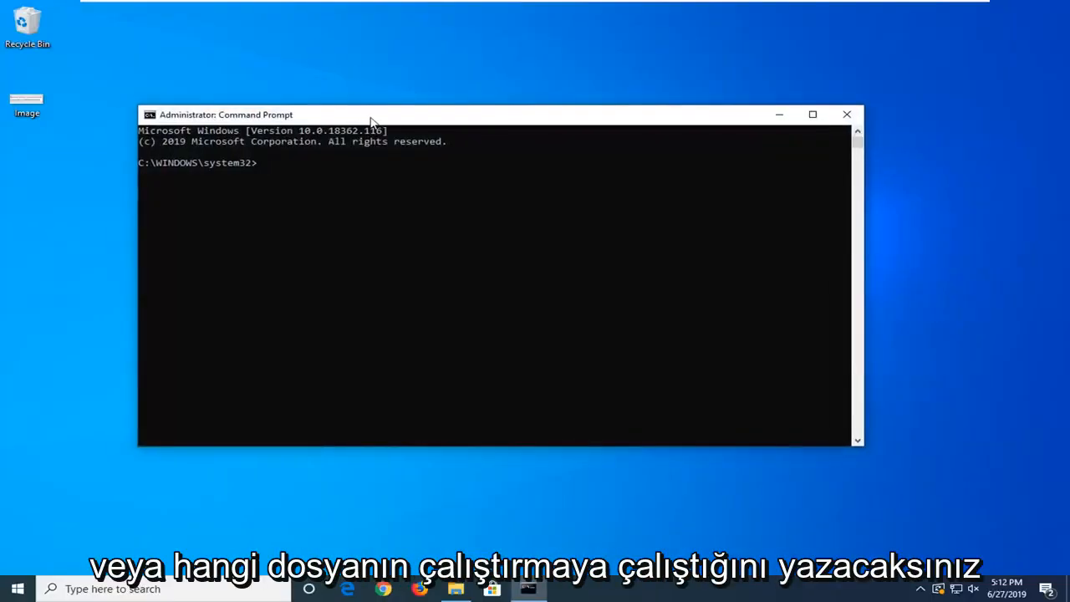
Enter the path C:\Users\MDTech\ at the prompt, matching the folder name in Explorer
text(C)
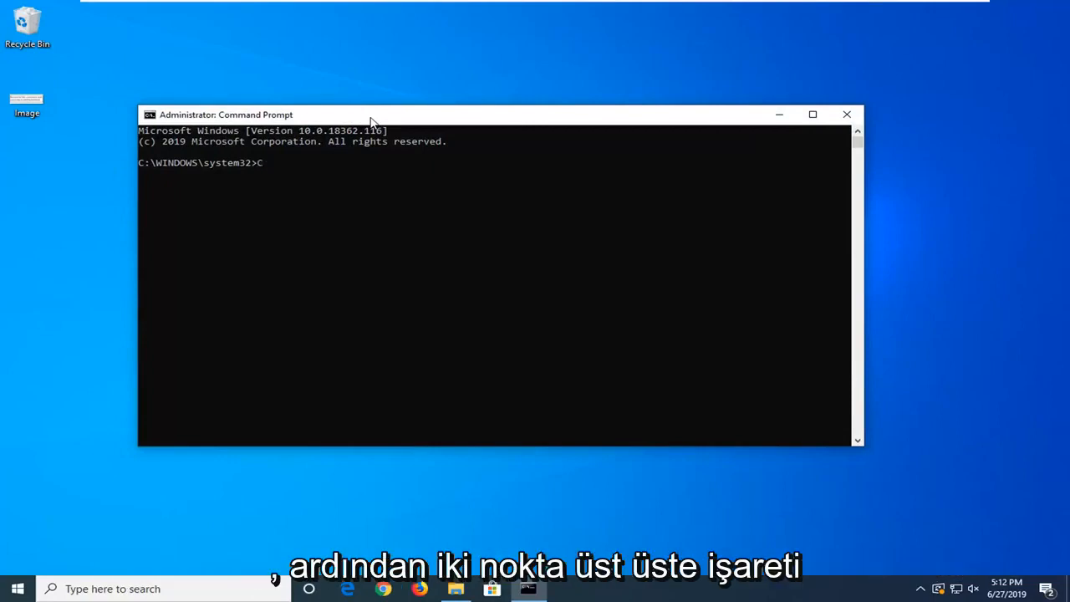
text(:)
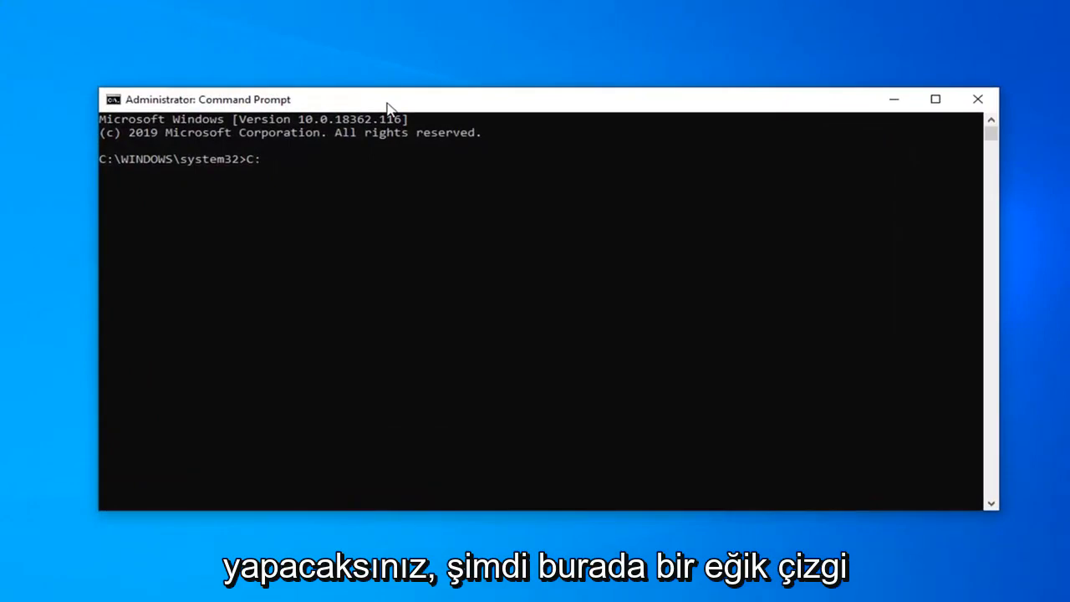
text(\)
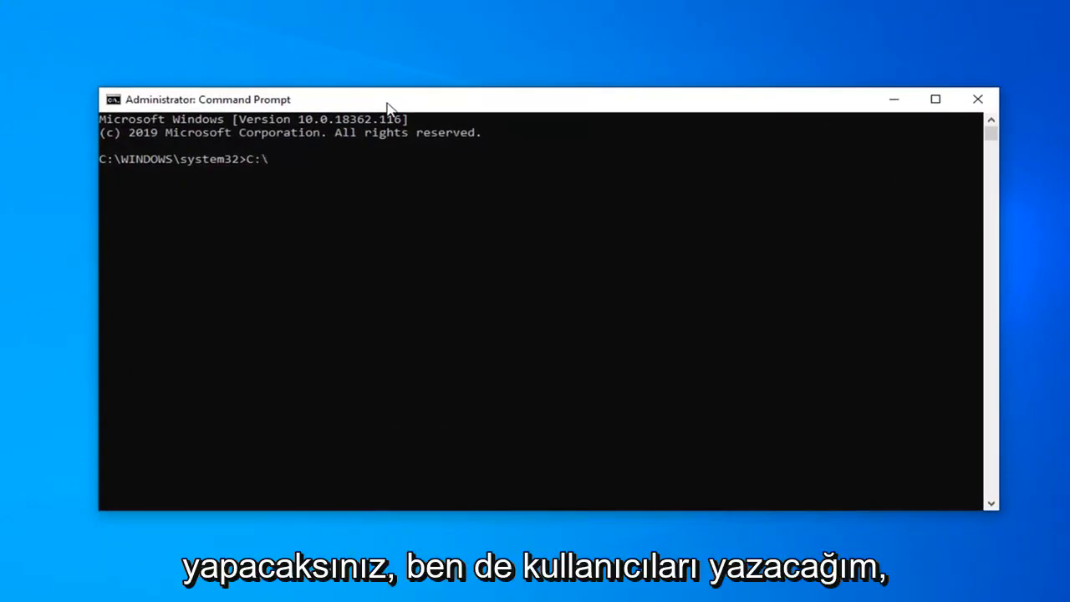
text(Users\)
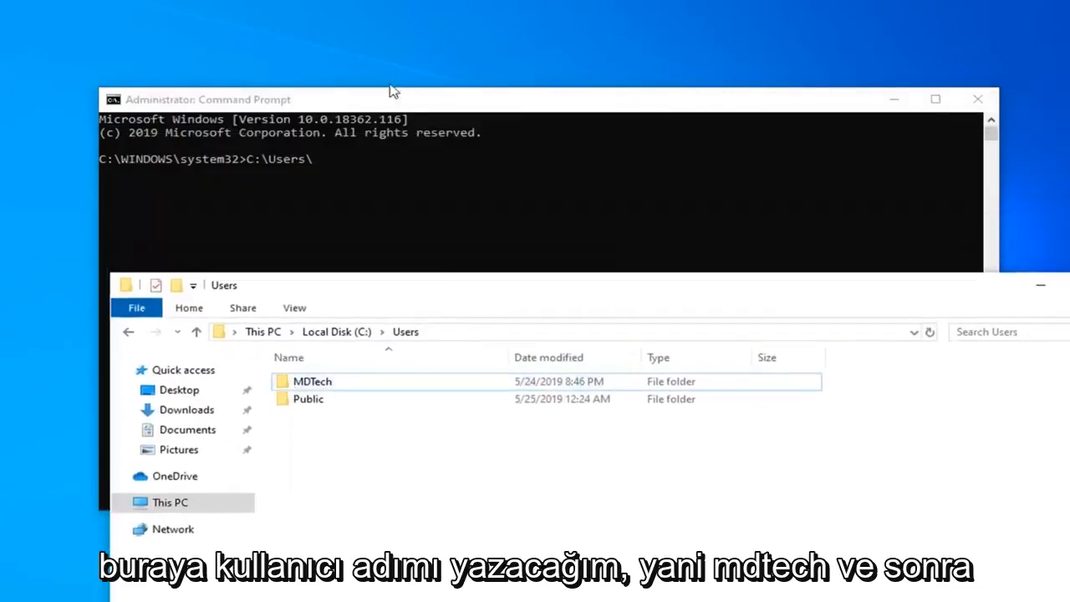
text(MD)
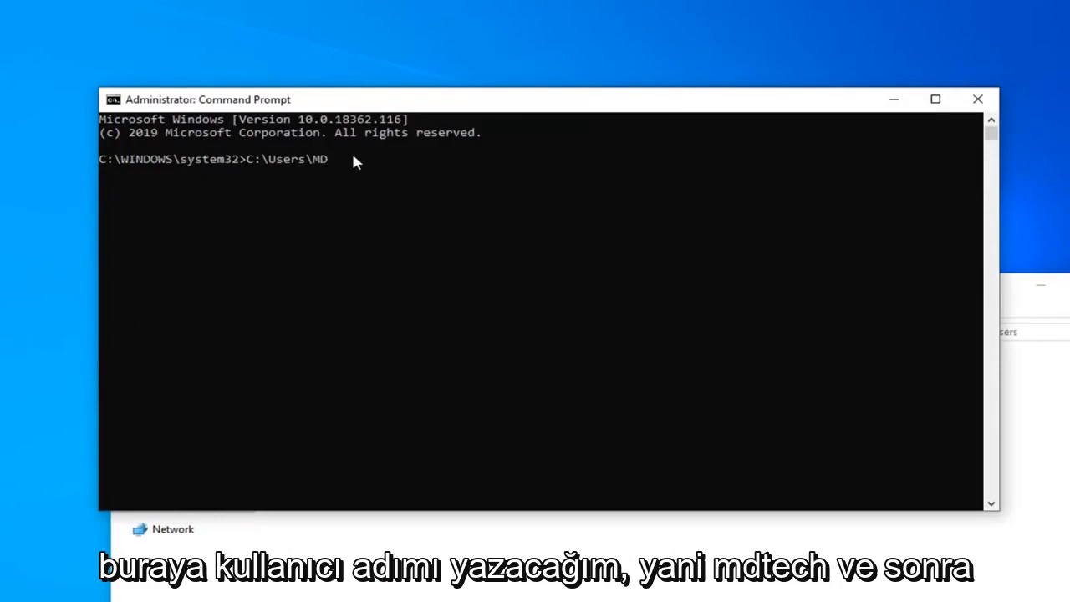
text(Tech)
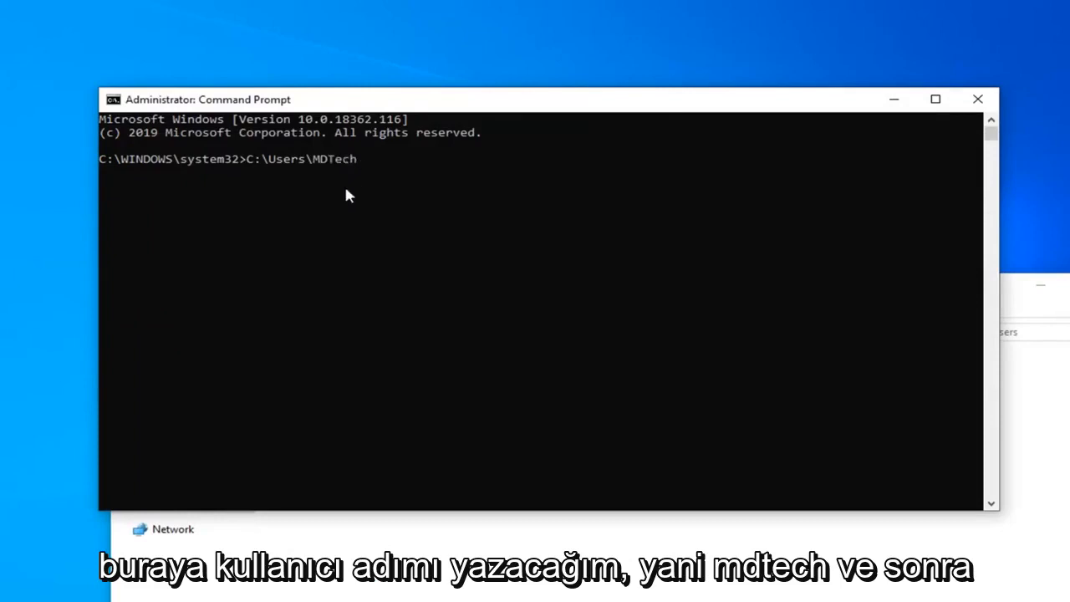
text(\)
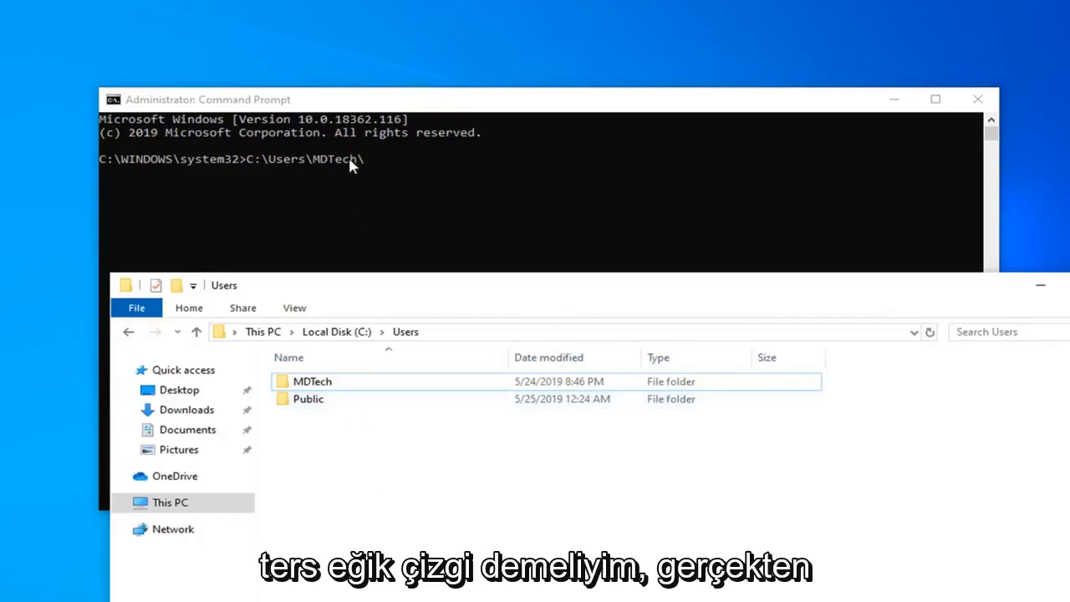
mouse_move(368, 171)
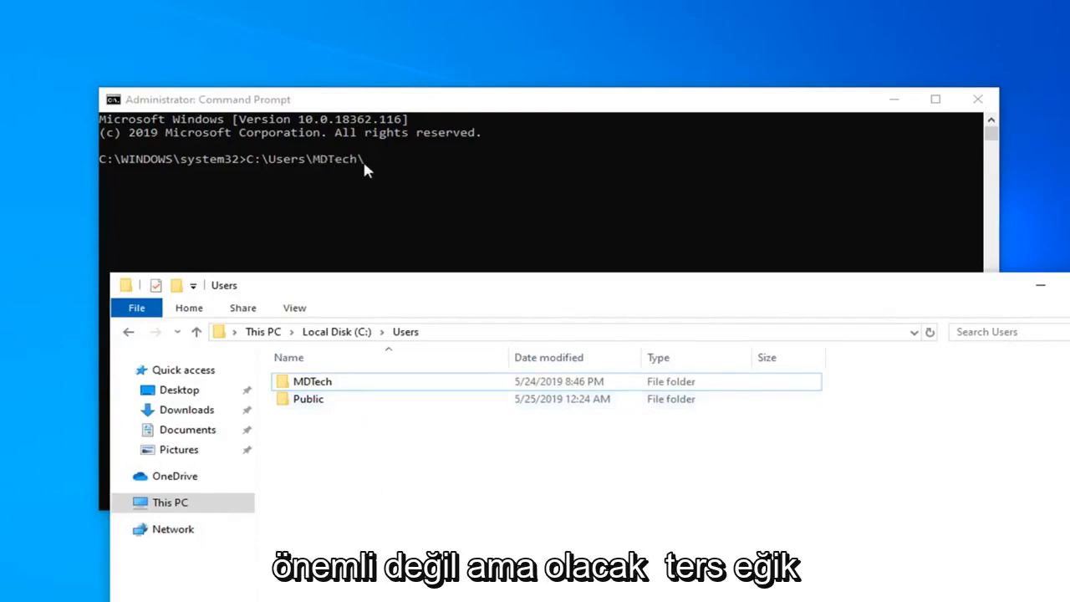
mouse_move(371, 182)
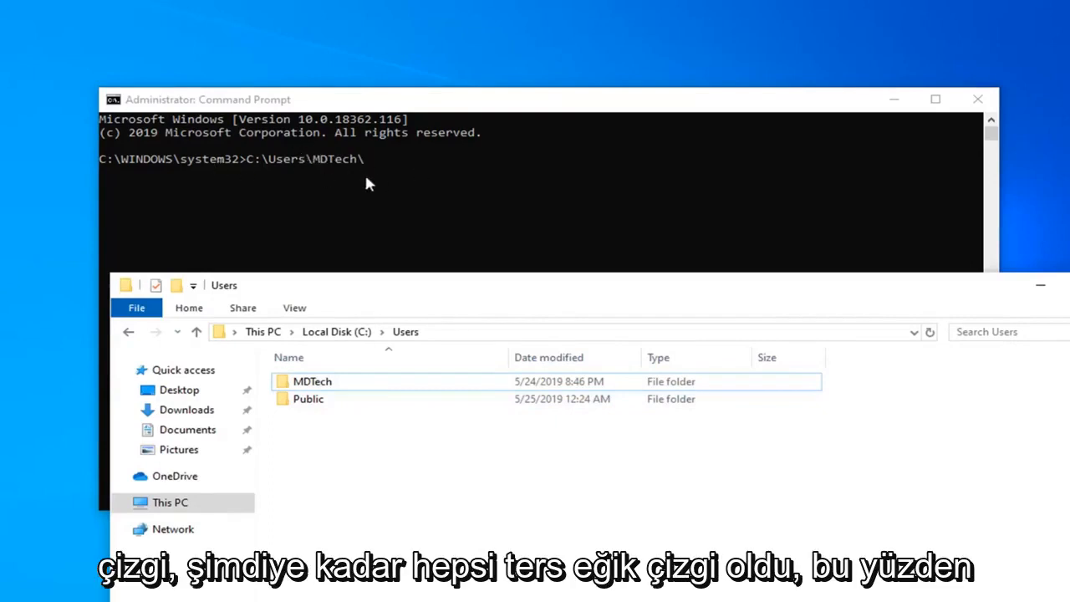
mouse_move(316, 388)
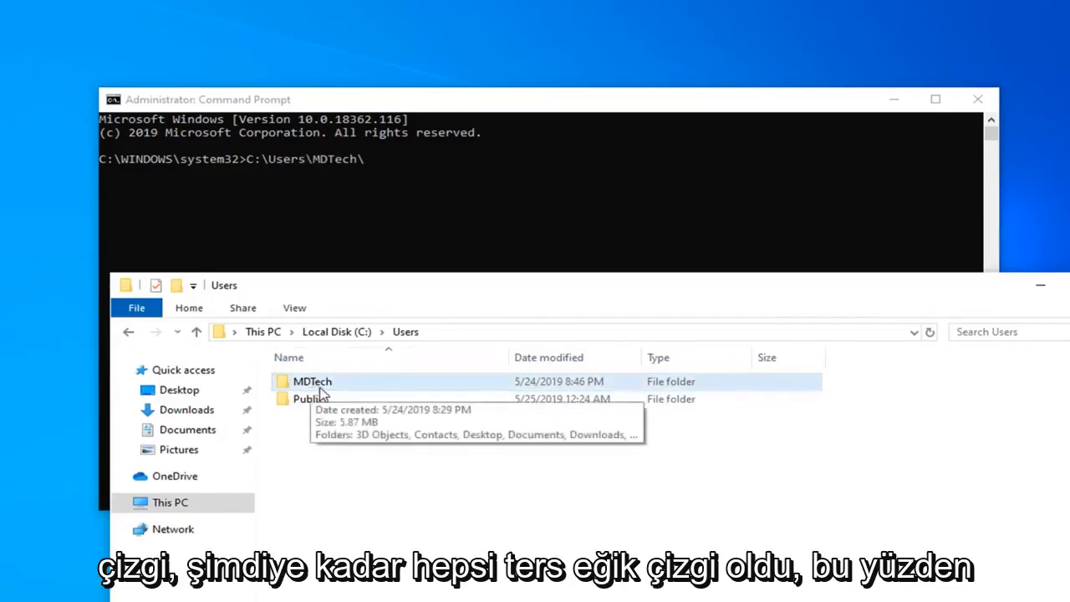
Extend the path to C:\Users\MDTech\Desktop\Image. and check the Image file's type in Properties
double_click(311, 381)
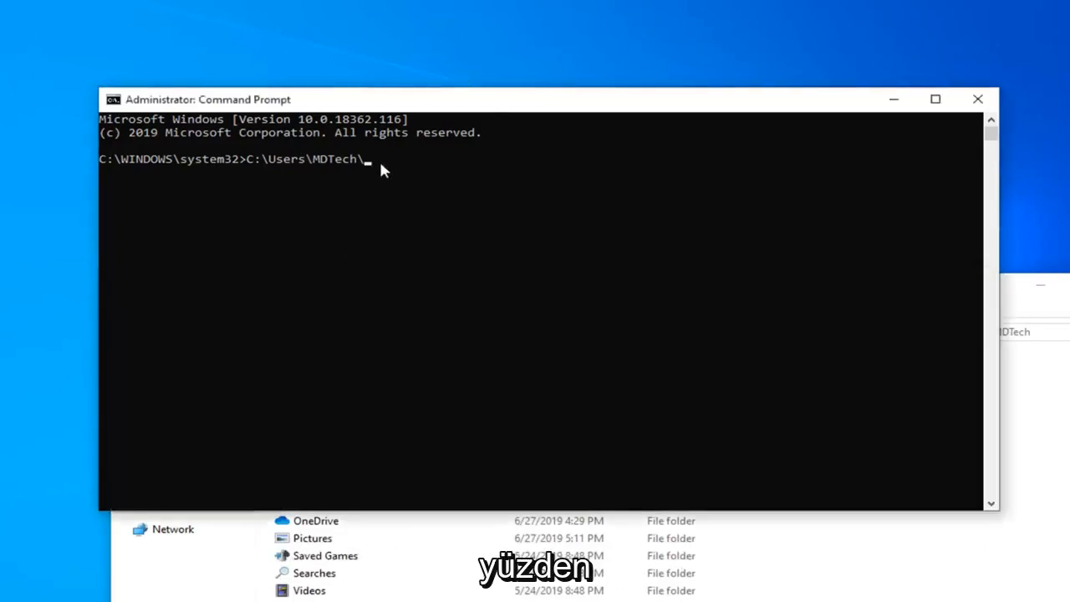
text(Desktop)
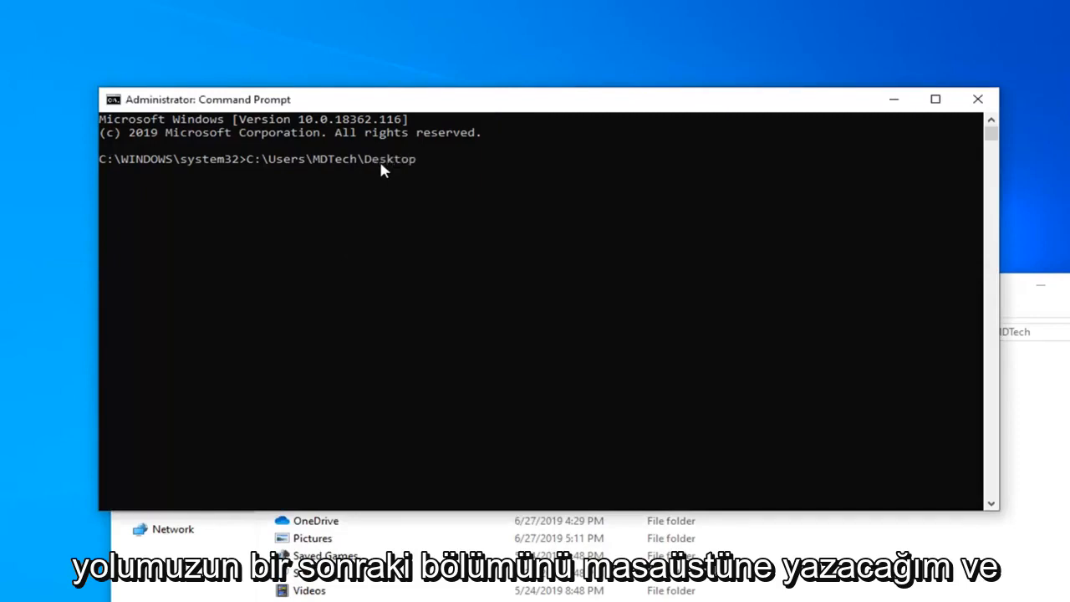
text(\)
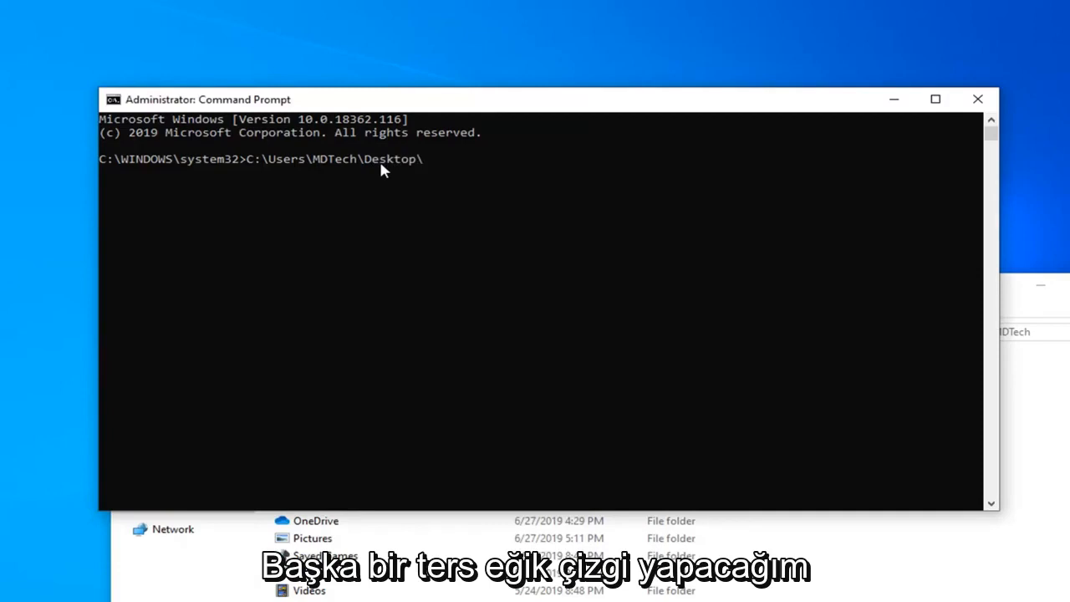
text(\Image)
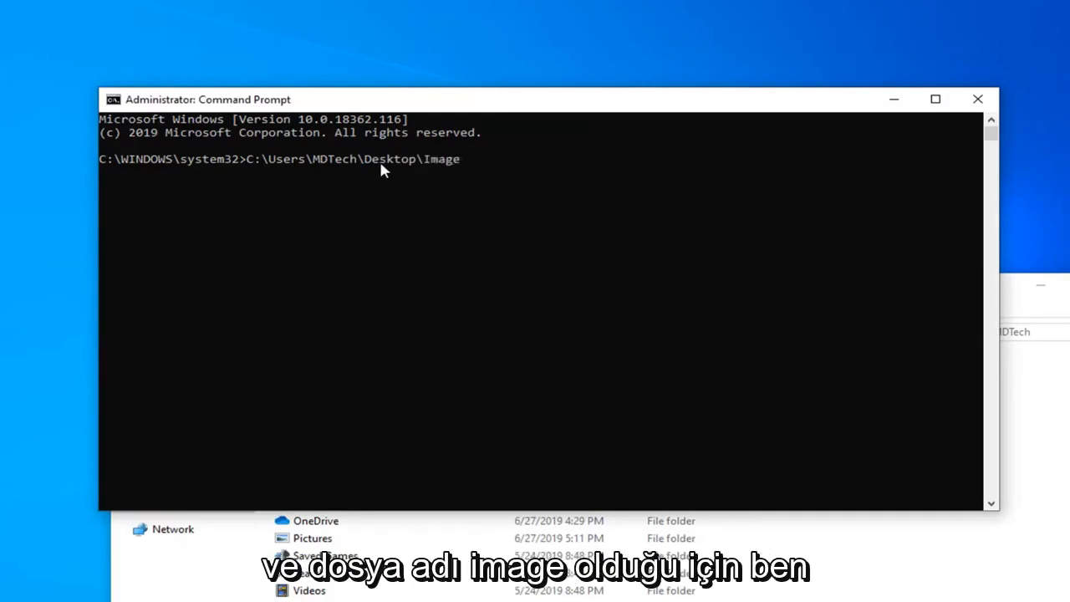
text(.)
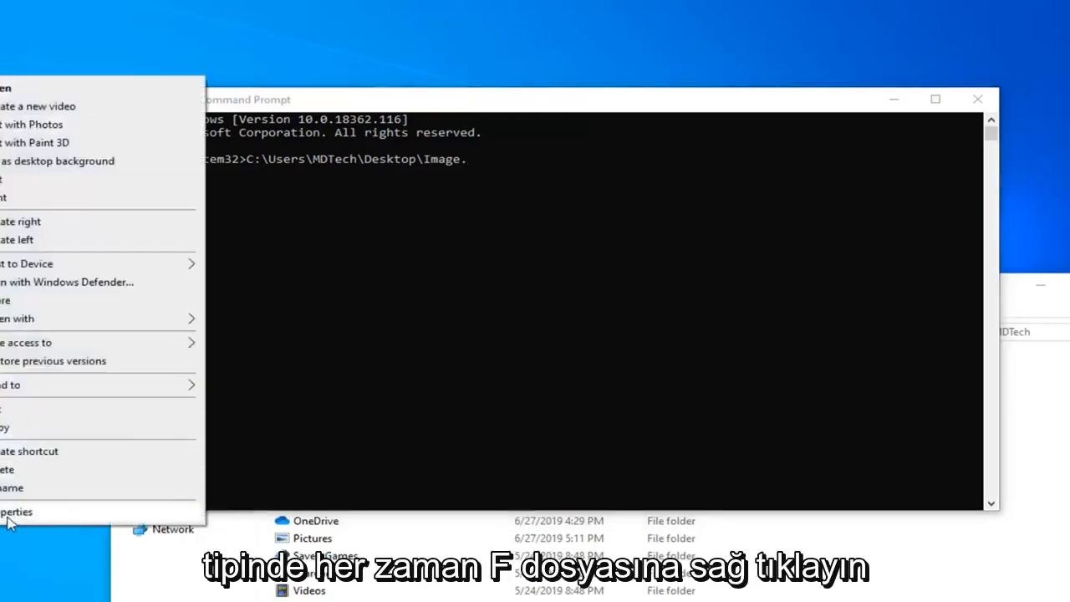
click(16, 512)
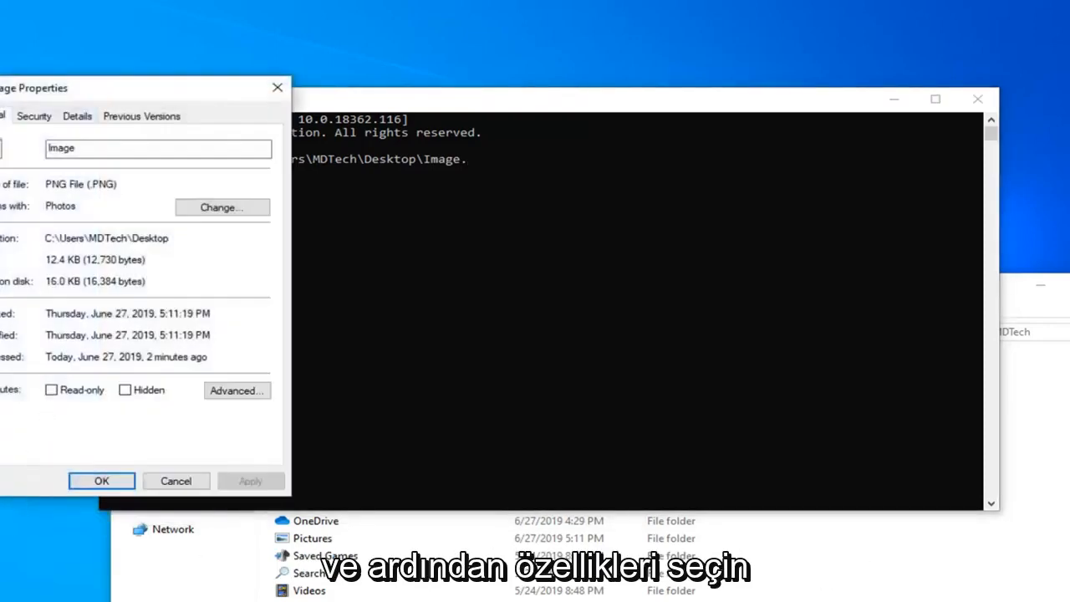
mouse_move(341, 74)
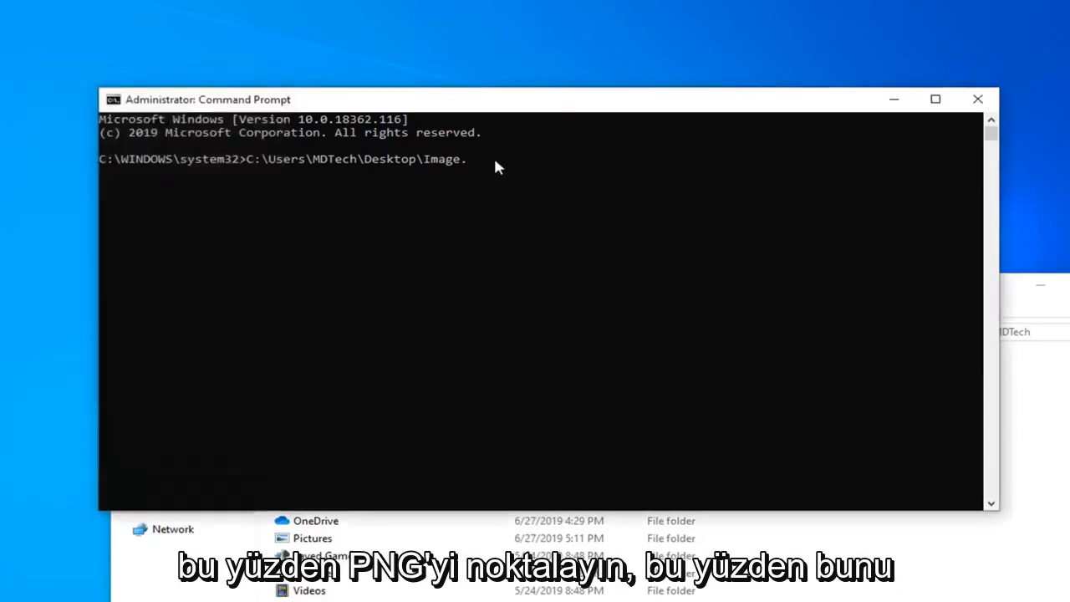
Correct the ending so the line reads C:\Users\MDTech\Desktop\Image.png
key(Backspace)
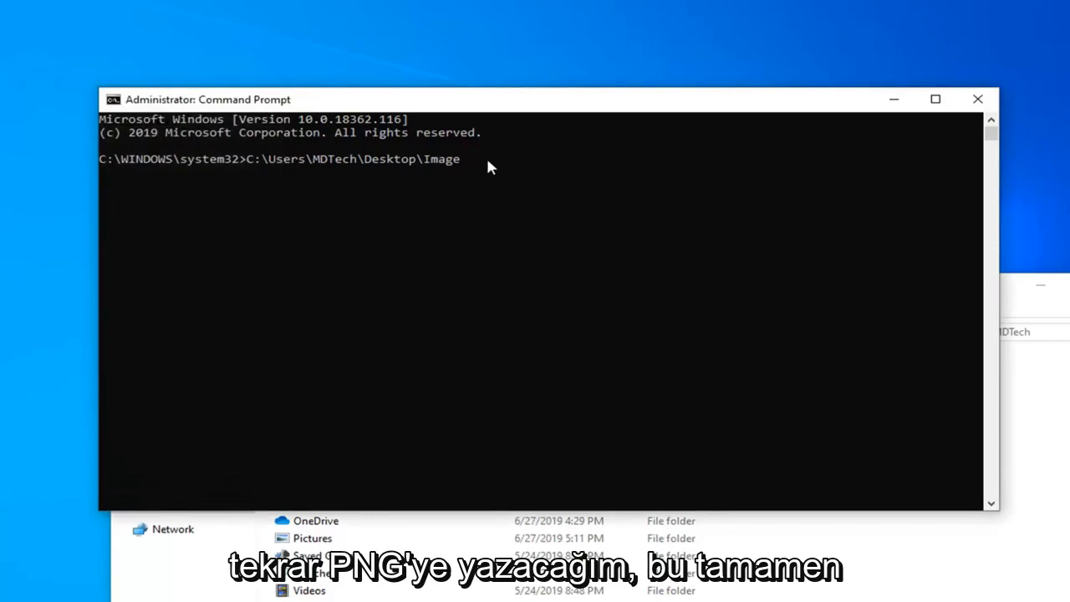
text(.png)
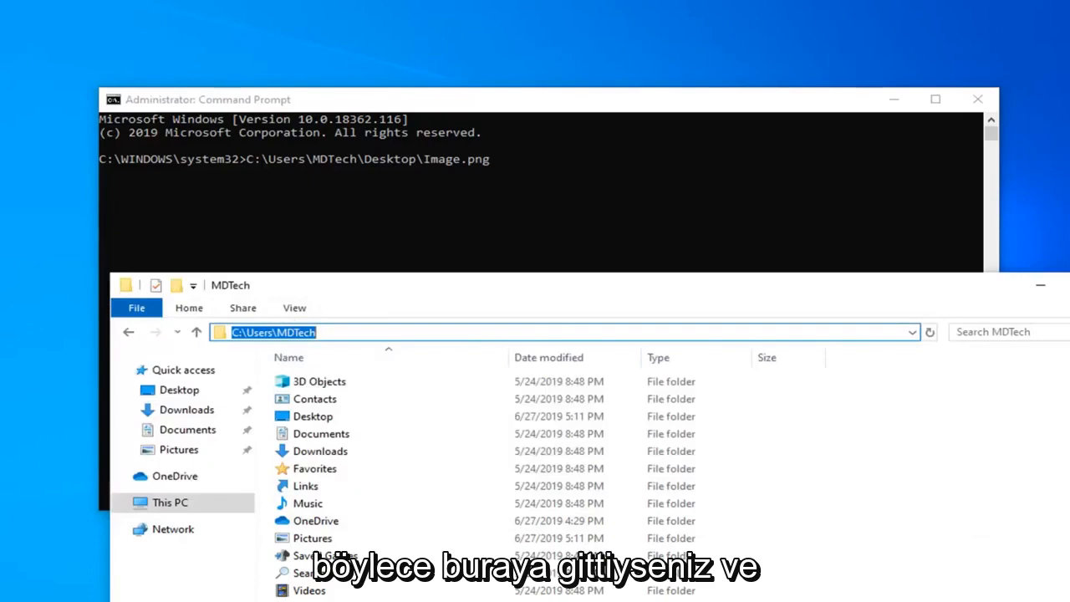
Bring up the Copy option for the C:\Users\MDTech address-bar path
right_click(271, 331)
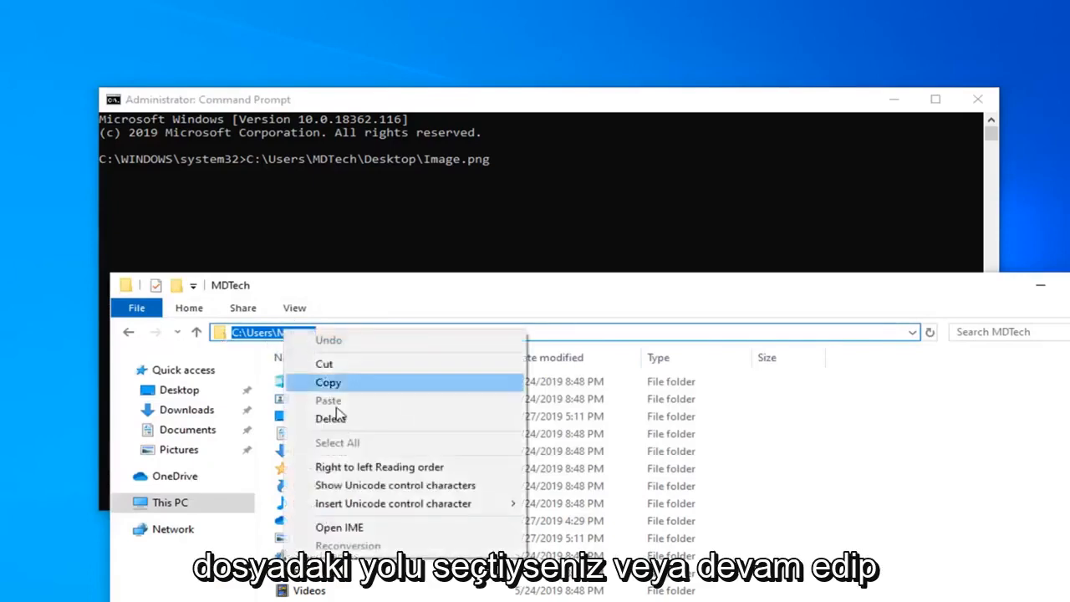